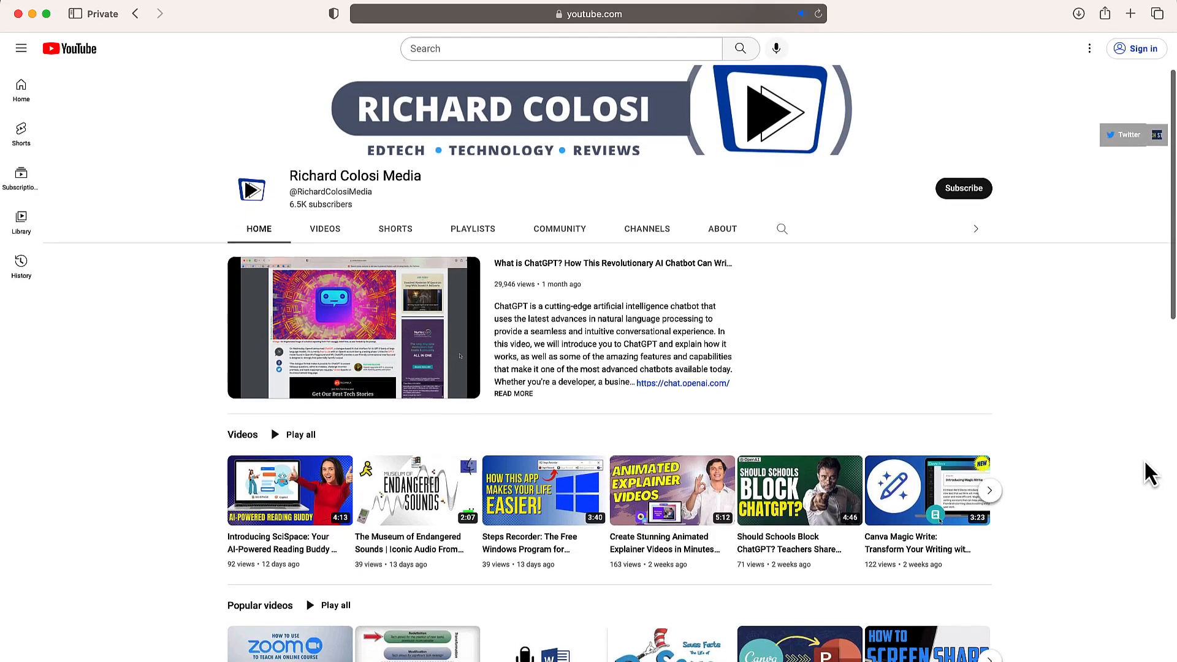
# Browse the Poster, Stock Image and Logo categories, then open Wallpaper.
pyautogui.scroll(-3)
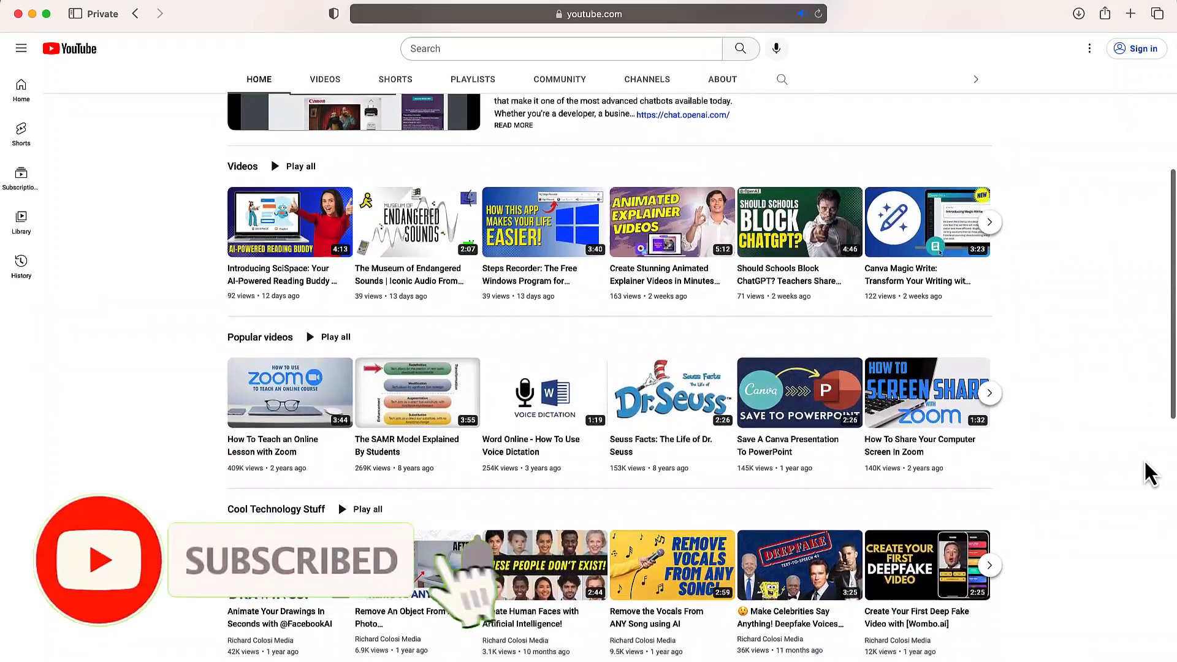
pyautogui.scroll(-3)
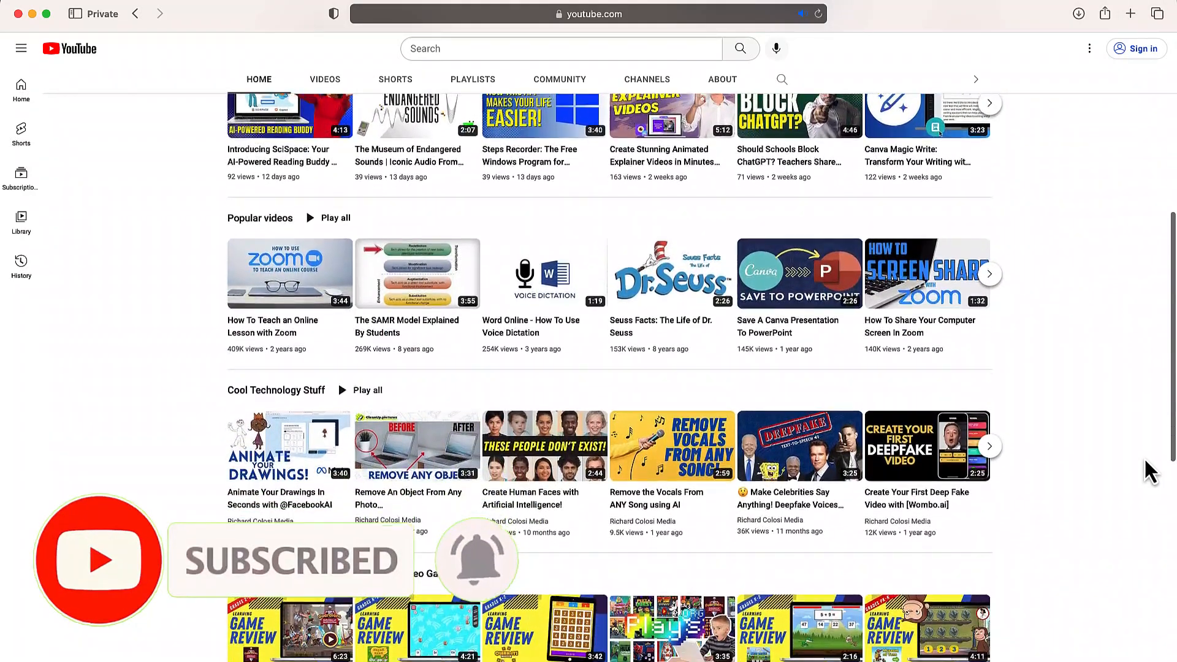
pyautogui.scroll(-3)
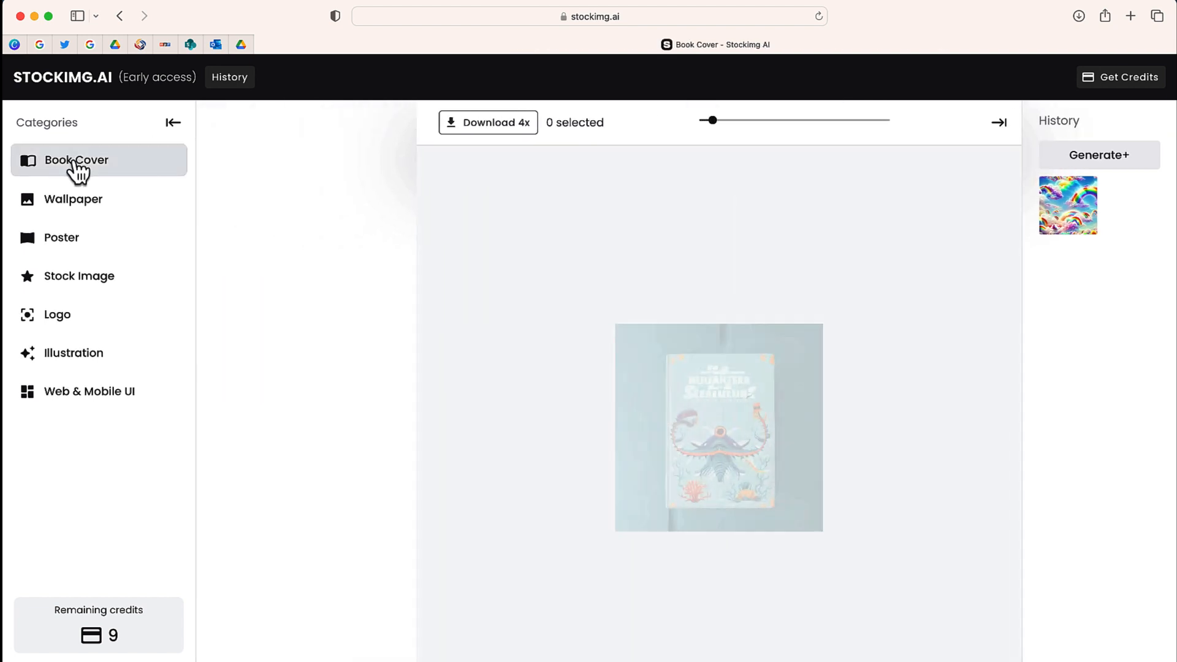
pyautogui.click(62, 236)
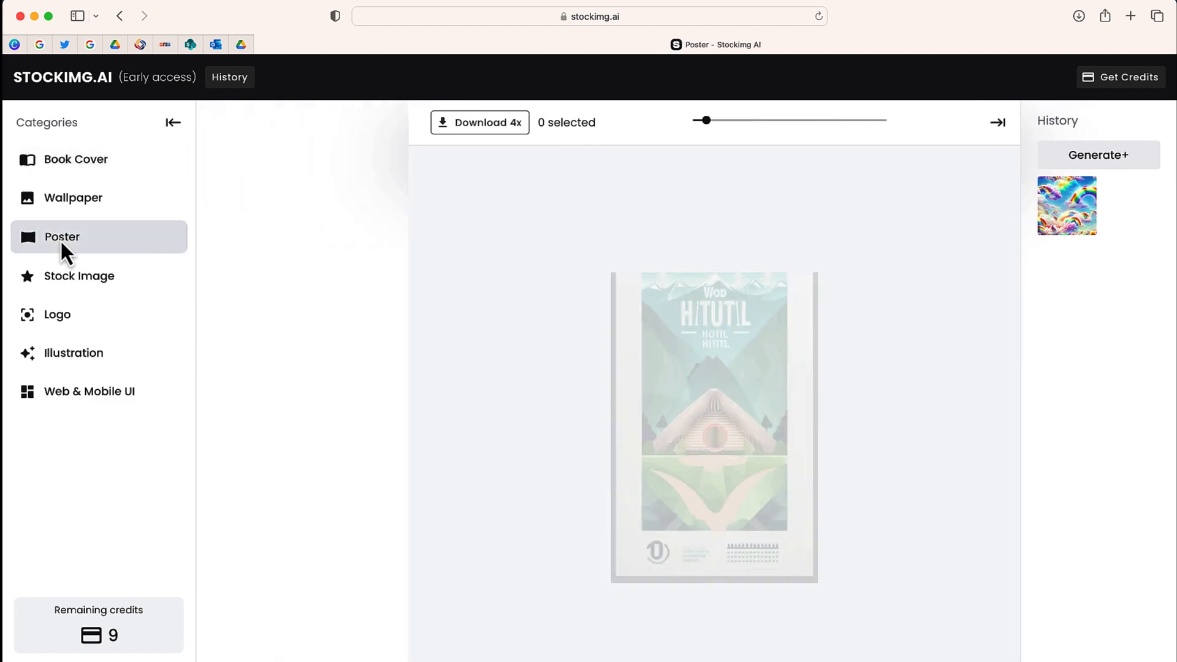
pyautogui.click(79, 274)
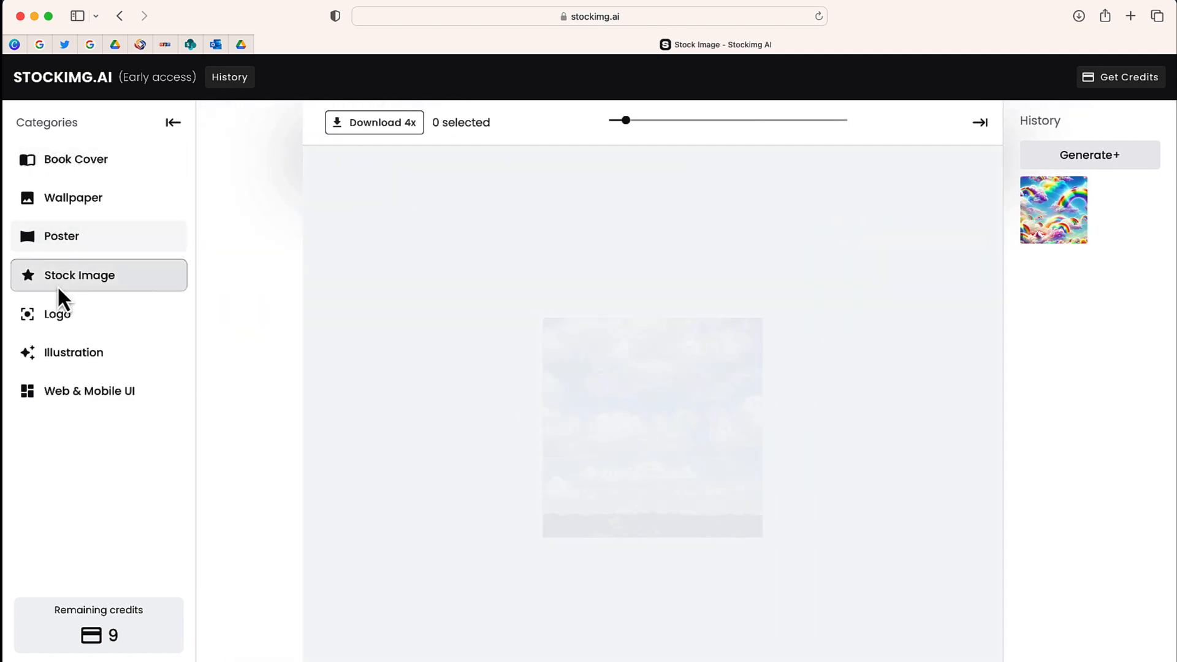
pyautogui.click(57, 314)
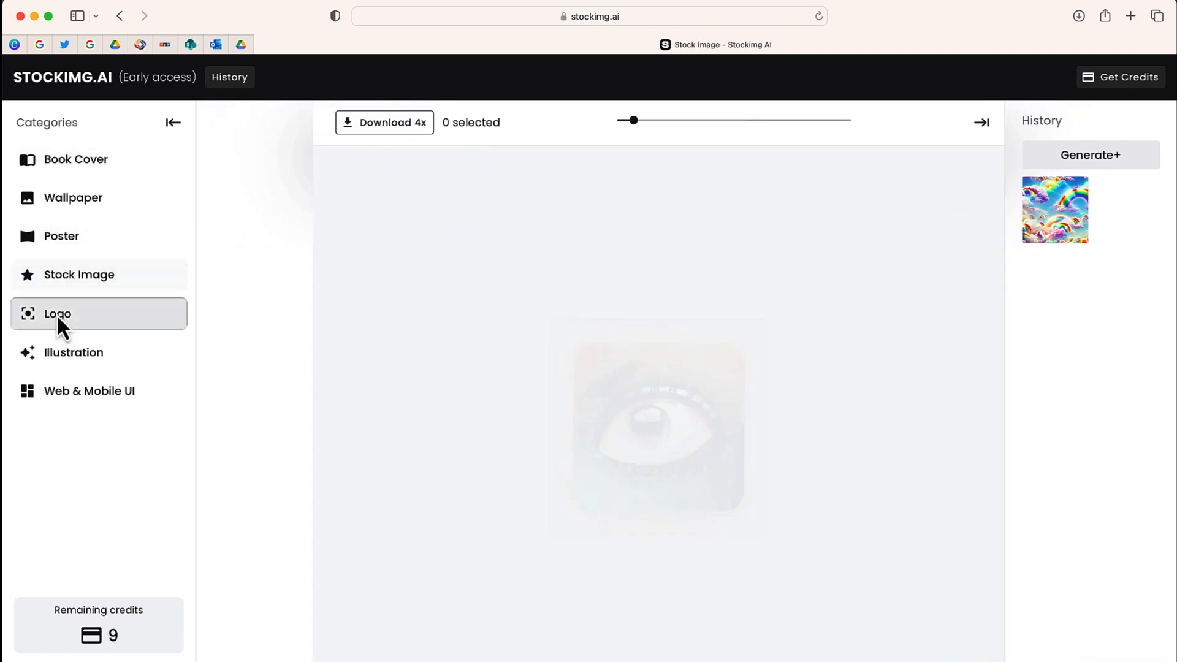
pyautogui.click(58, 314)
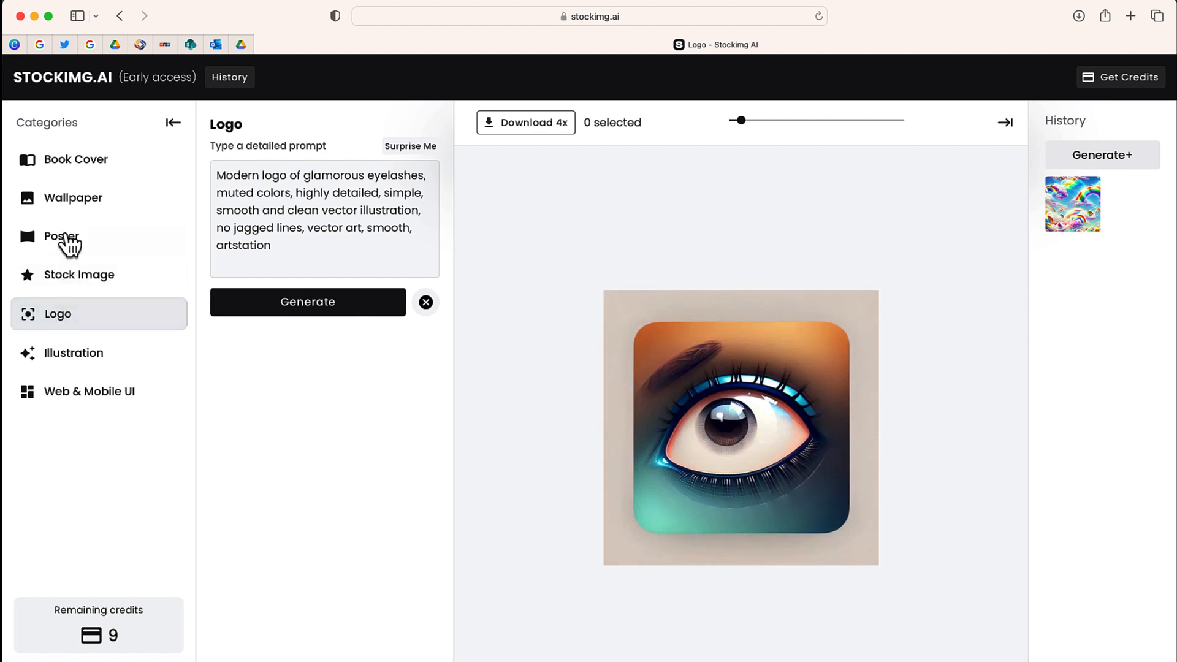
pyautogui.click(73, 198)
pyautogui.write('beautiful, delicate cosmetics called MODUM')
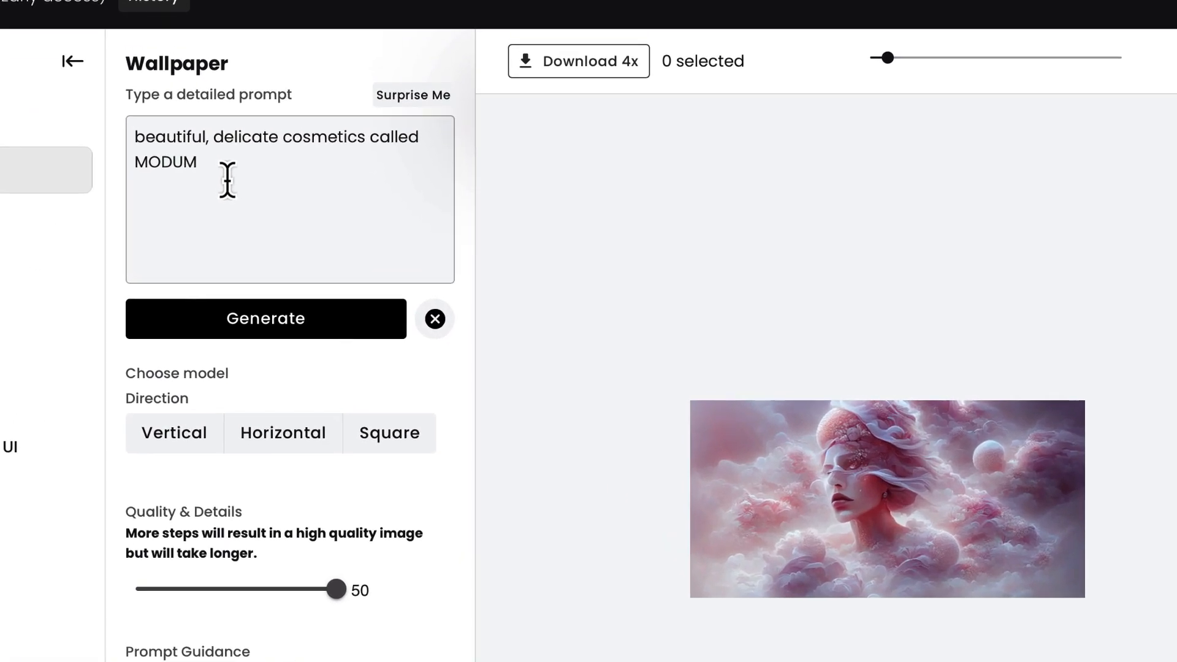
# Load two Surprise Me sample prompts, then clear the prompt box.
pyautogui.click(412, 95)
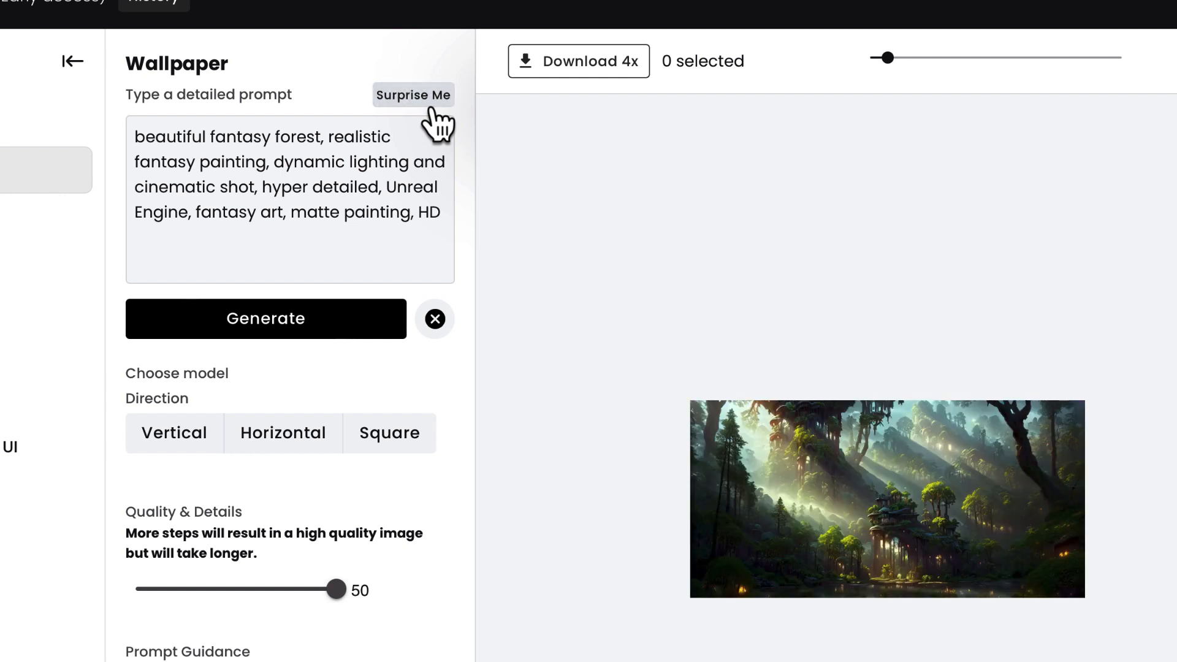
pyautogui.click(412, 95)
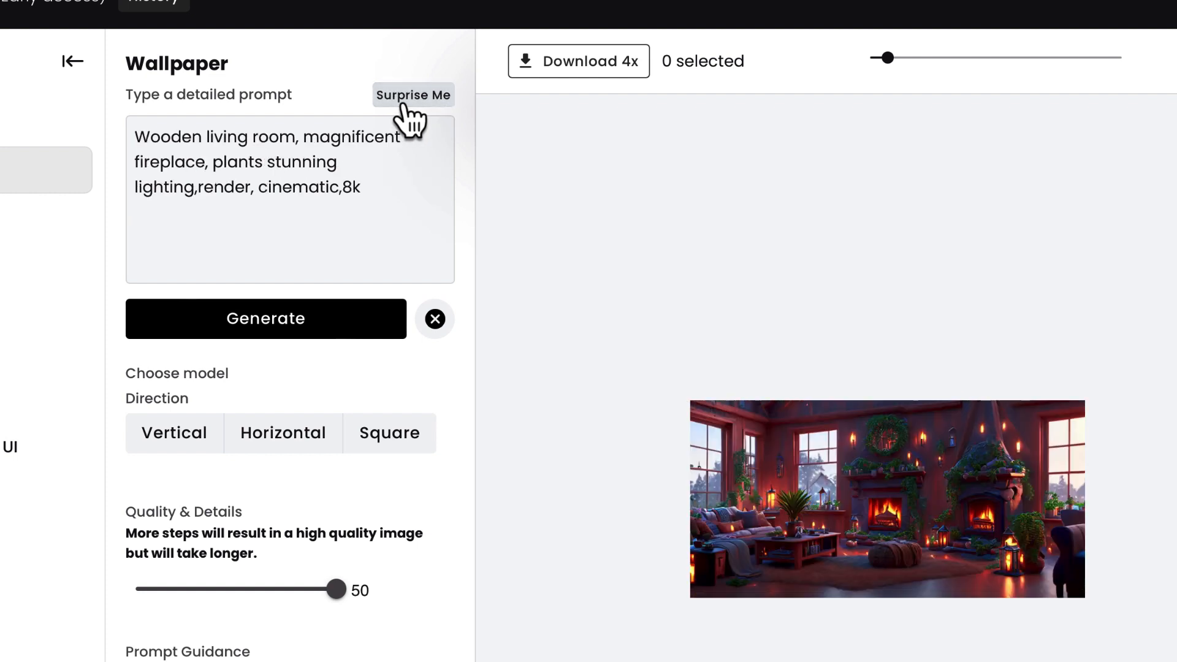
pyautogui.click(434, 318)
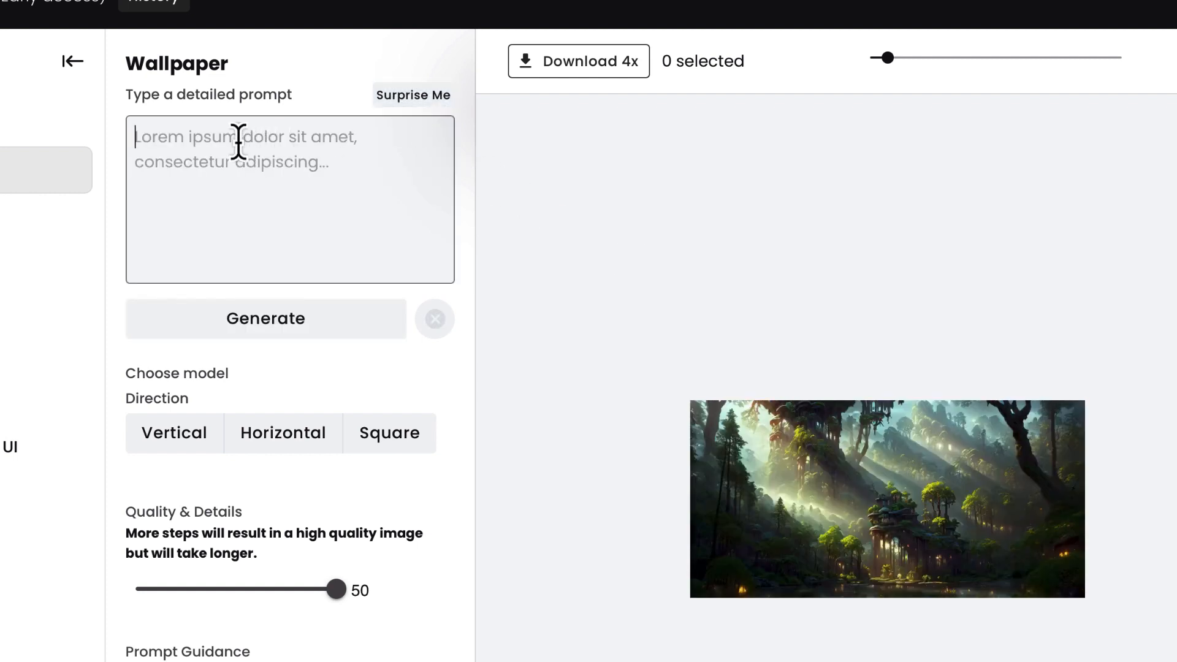
# Generate from the prompt '8k image of a giant gorilla running through New York City as dawn'.
pyautogui.write('8k image of a giant gorilla running through New York City as dawn')
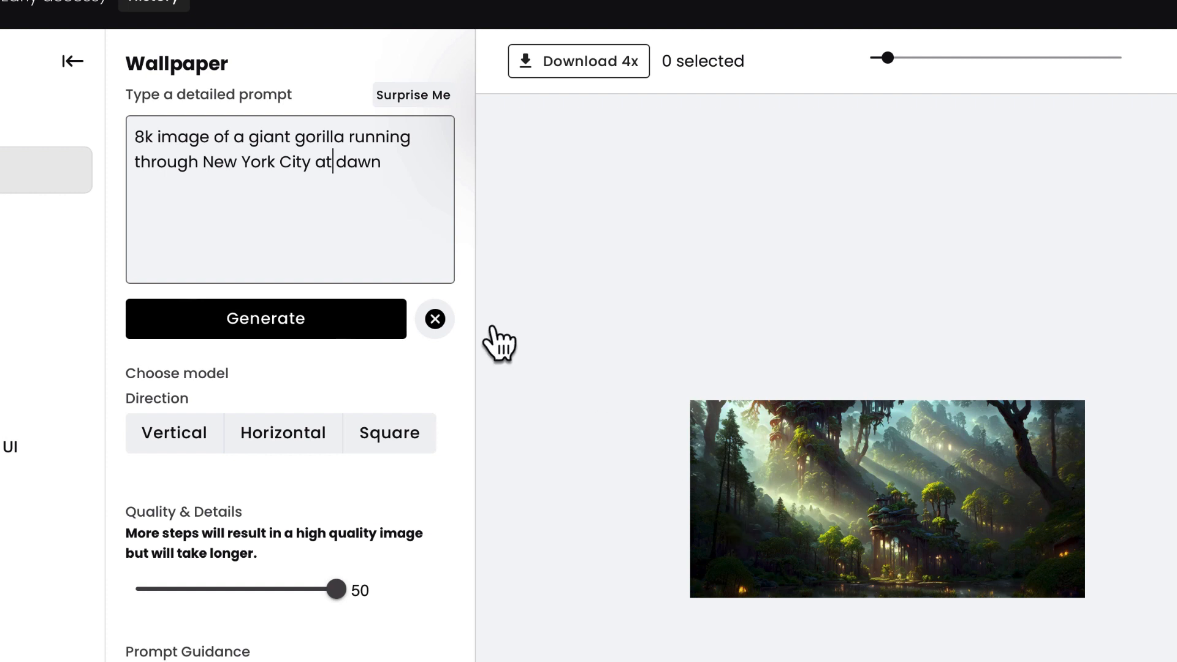
pyautogui.click(264, 318)
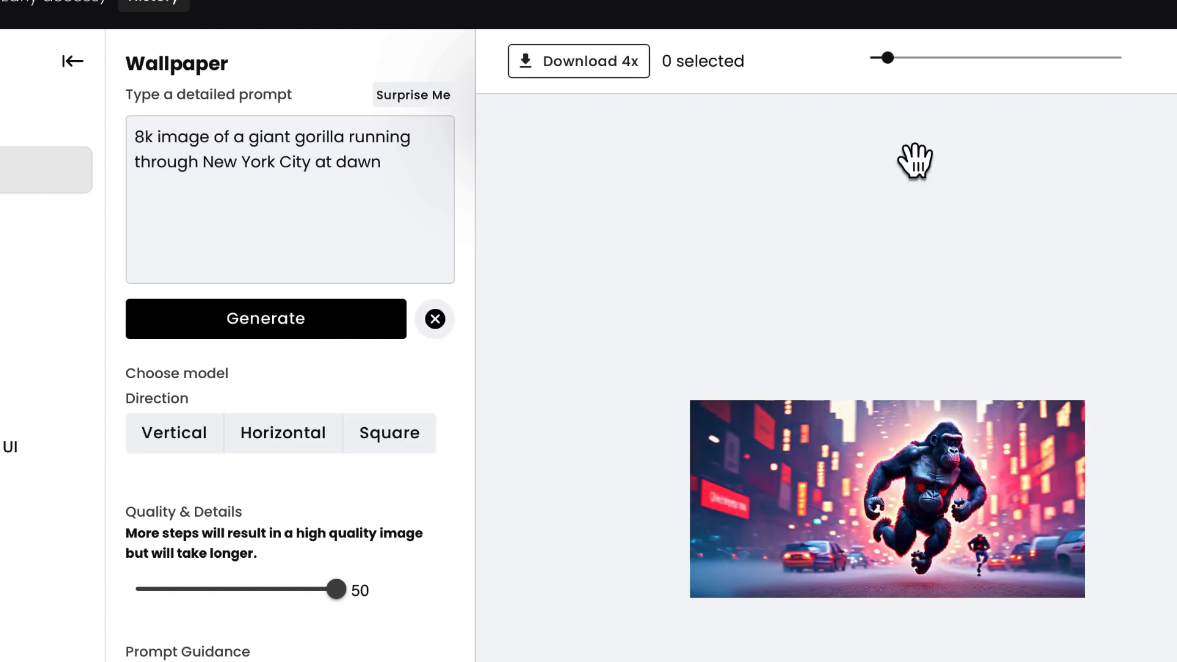
# Enlarge the gorilla wallpaper preview with the zoom slider.
pyautogui.moveTo(887, 57); pyautogui.dragTo(899, 57)
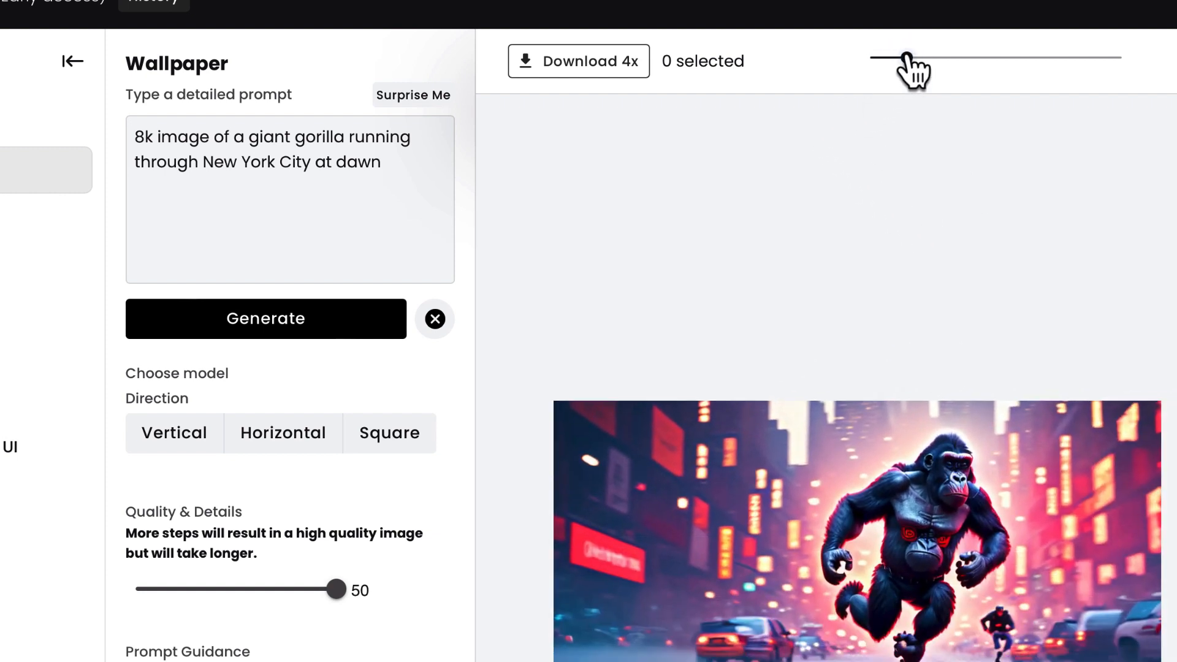
pyautogui.moveTo(897, 57); pyautogui.dragTo(912, 57)
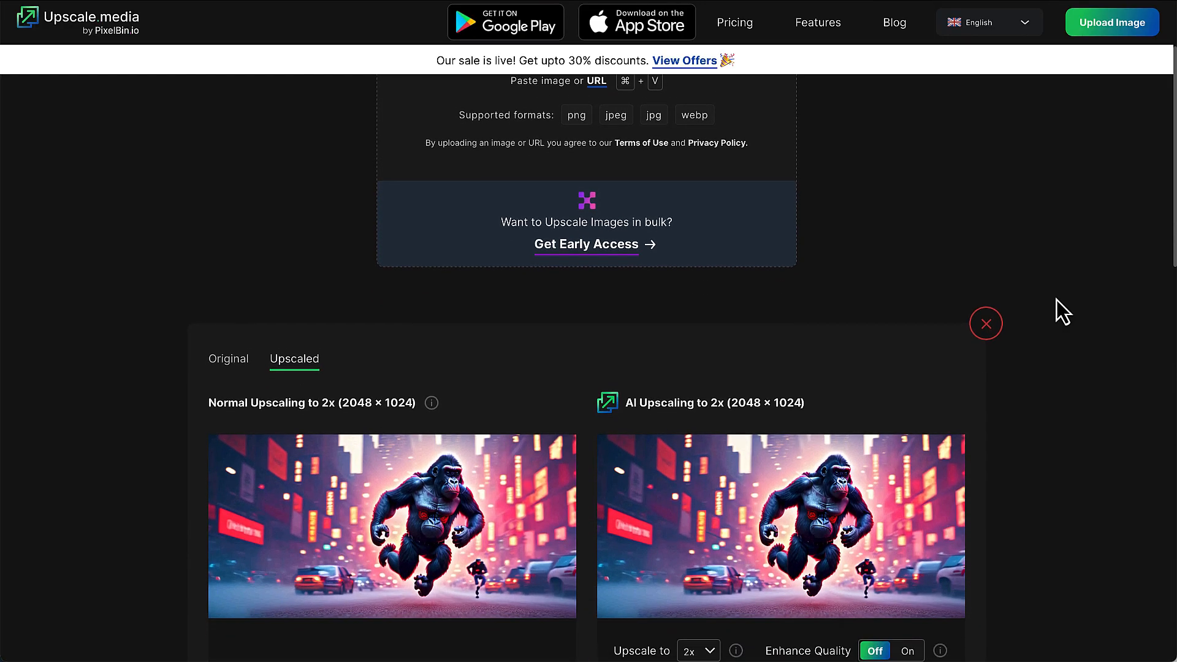
# Download the AI 2x upscaled gorilla image and allow the Safari download.
pyautogui.scroll(-3)
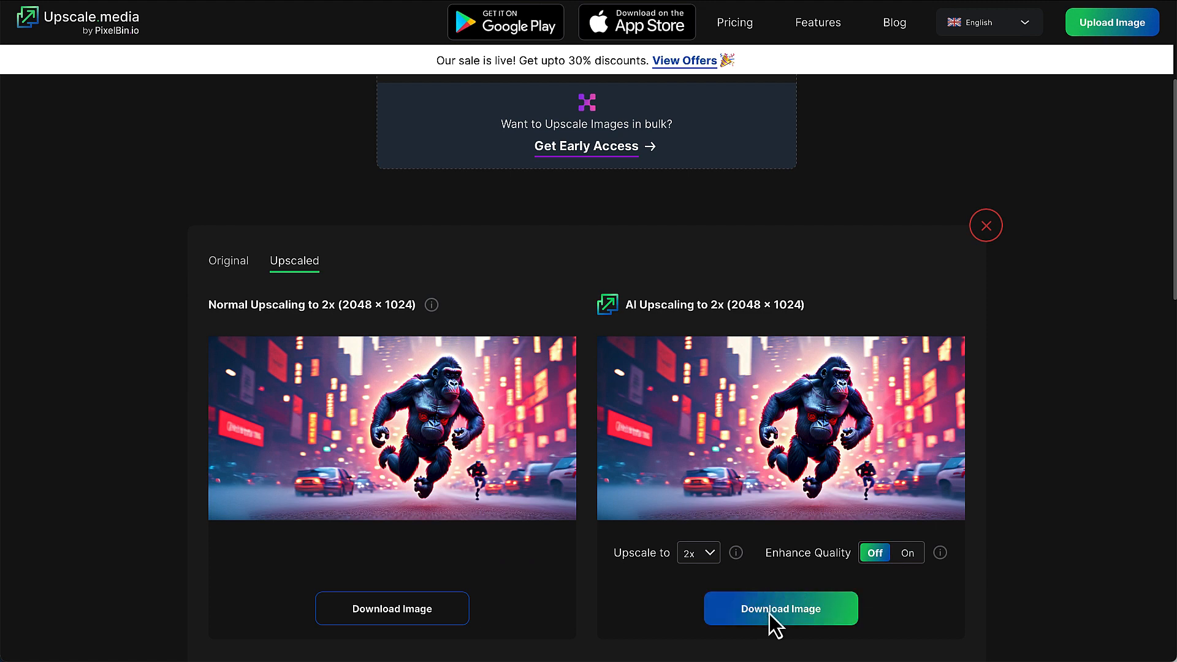
pyautogui.click(780, 608)
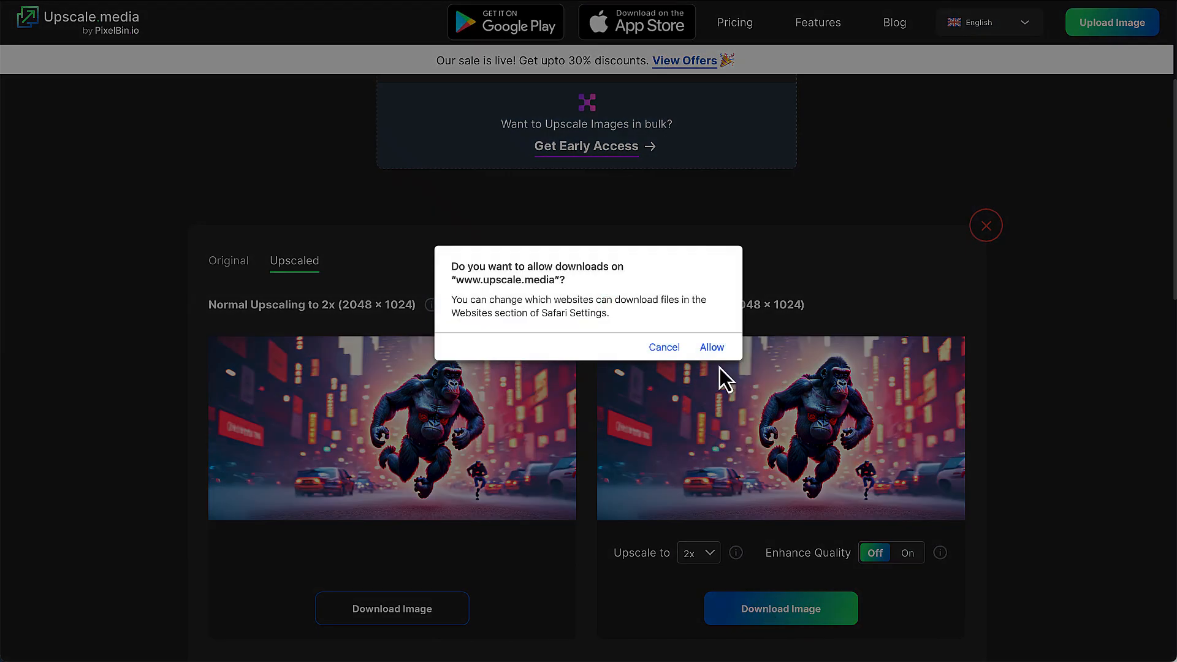
pyautogui.click(710, 347)
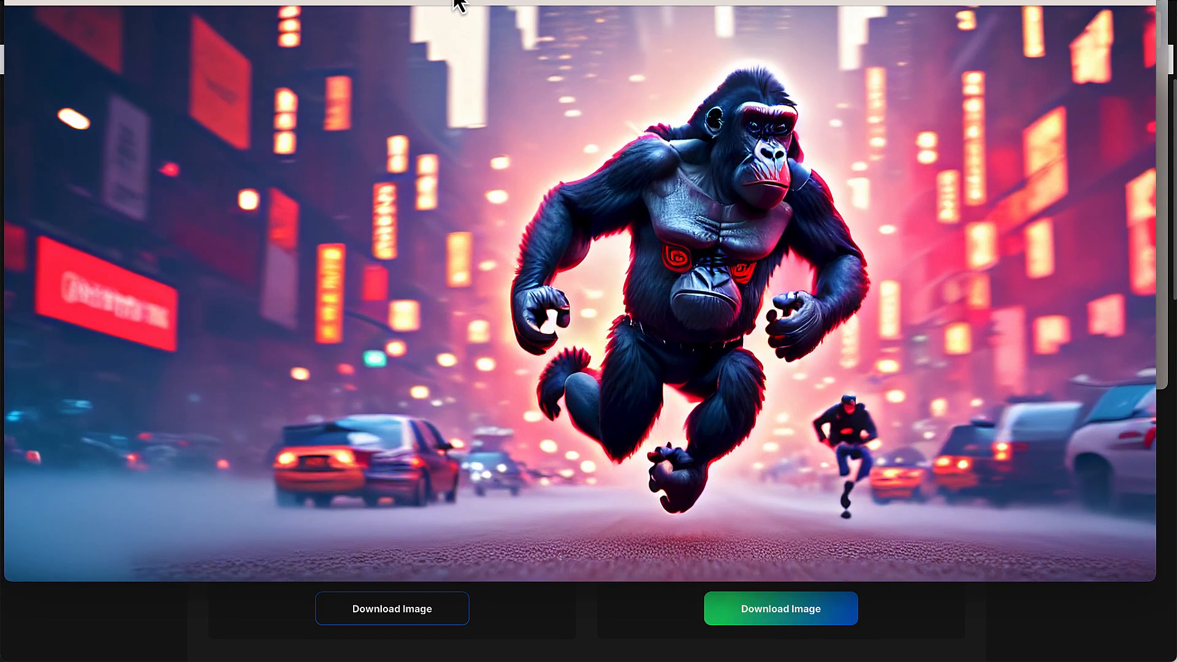
pyautogui.moveTo(433, 183)
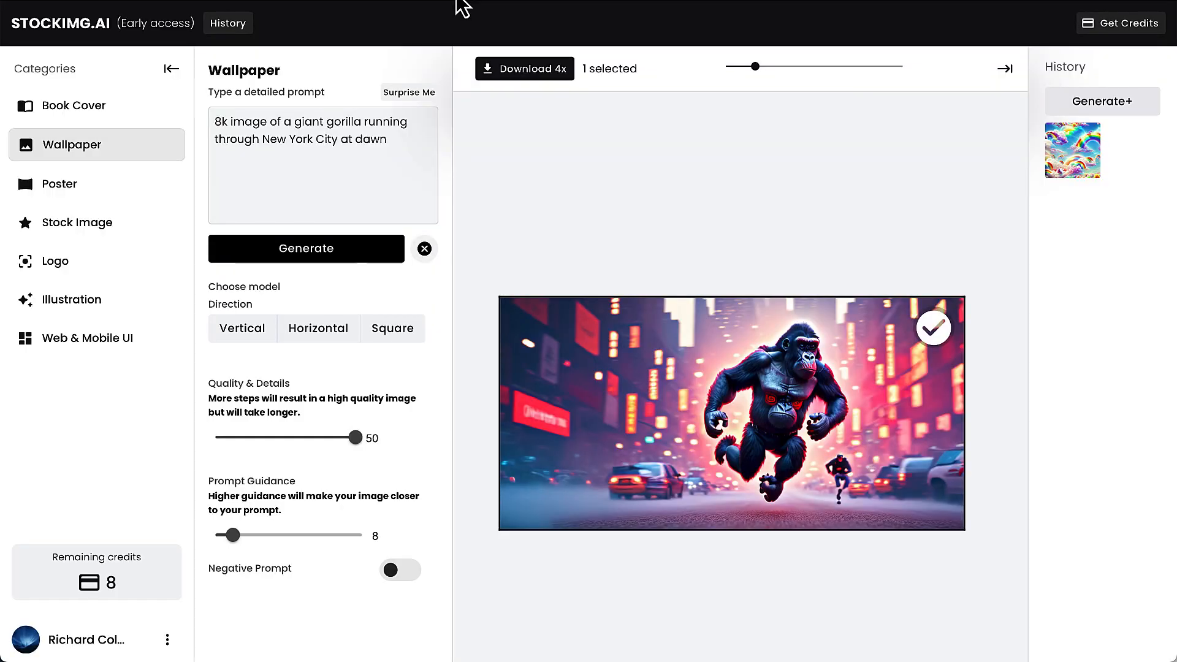
# Scroll the Stockimg AI Wallpaper page back to the gorilla wallpaper.
pyautogui.scroll(-3)
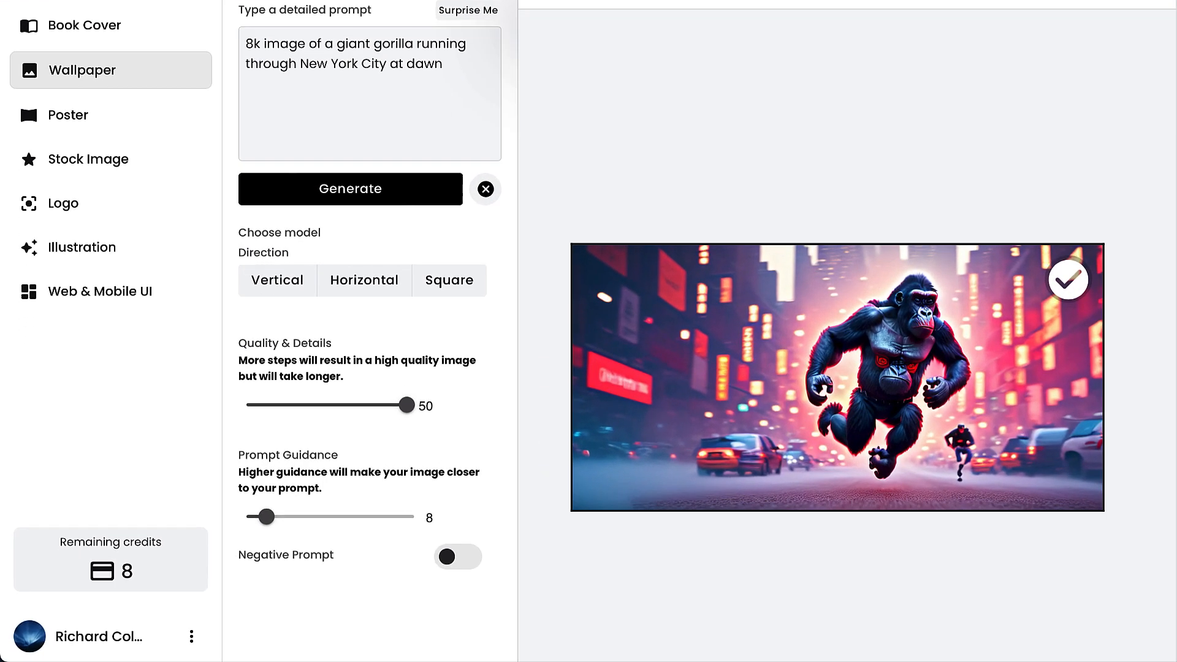